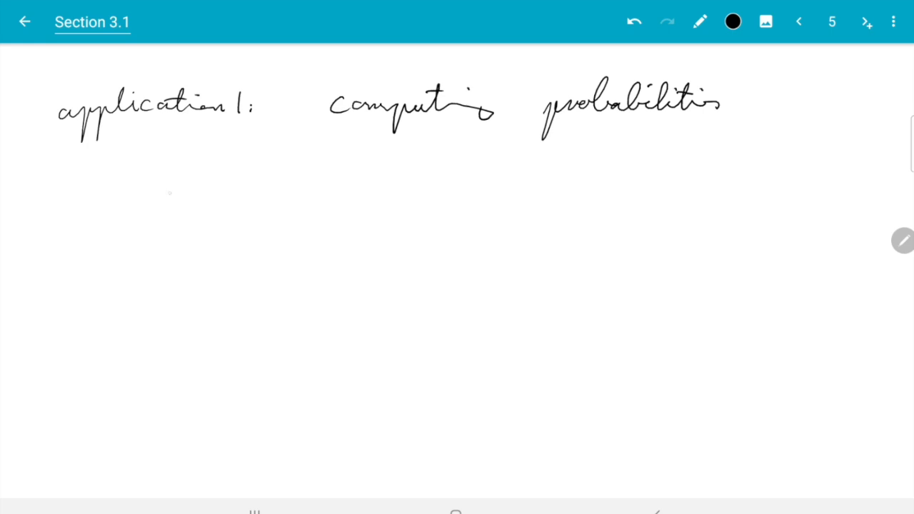
Handwrite 1_A(x) = {1 if x∈A, 0 if x∉A} below the heading.
left_click_drag(183, 161, 175, 204)
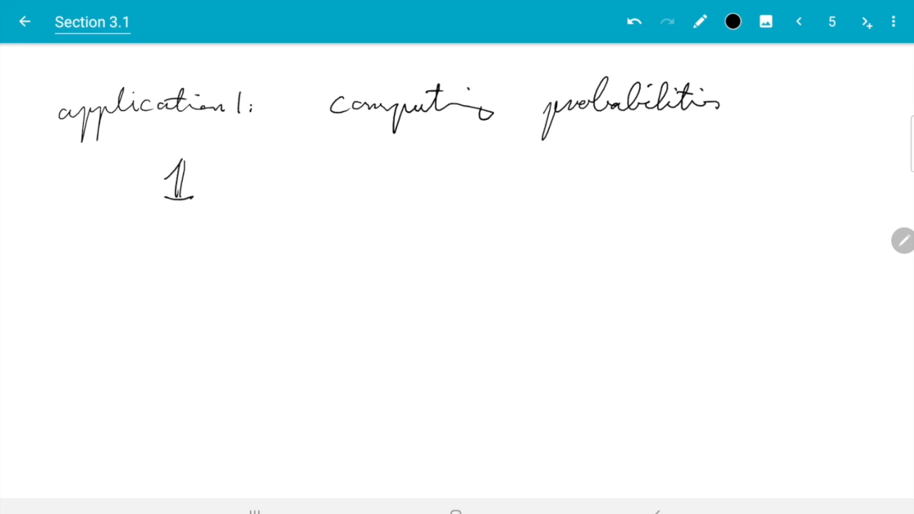
left_click_drag(211, 168, 214, 193)
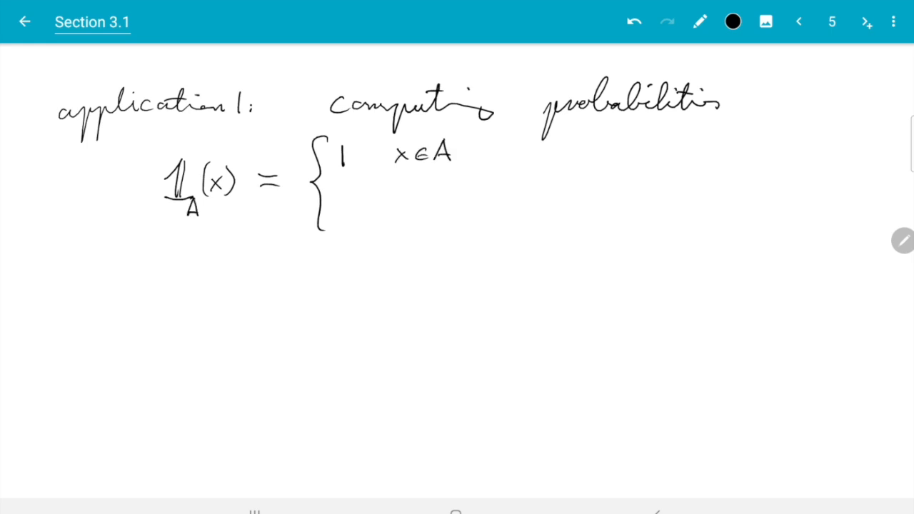
left_click_drag(335, 215, 450, 214)
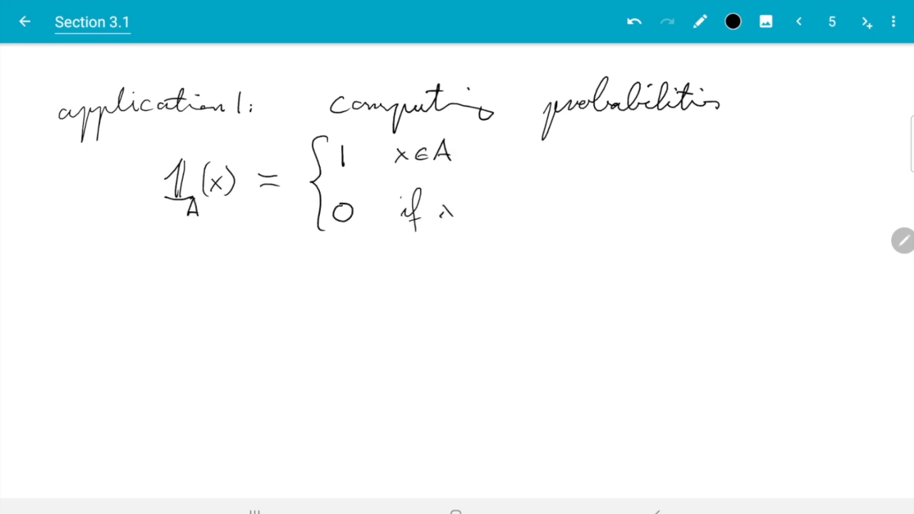
left_click_drag(443, 211, 497, 210)
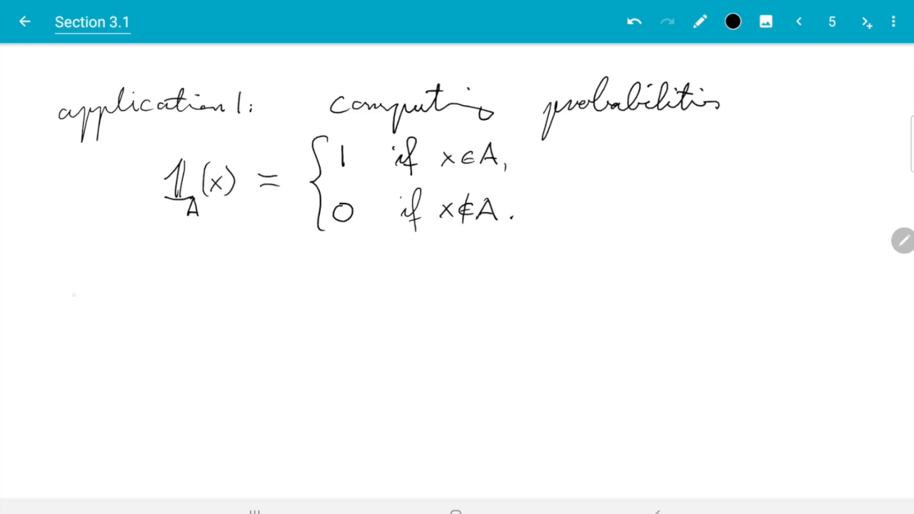
Write ⇒ E(1_A(X)) = 0· below the definition, briefly checking the expectation page.
left_click_drag(55, 305, 91, 301)
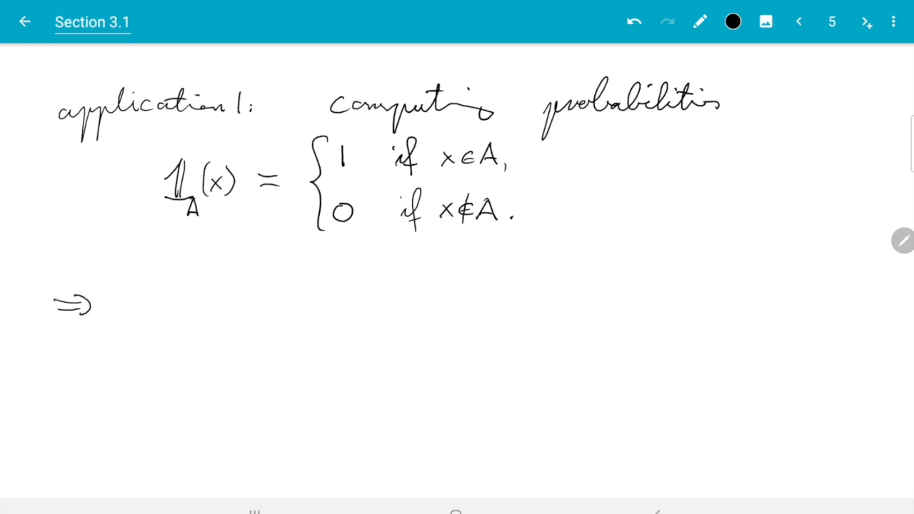
left_click_drag(128, 293, 146, 307)
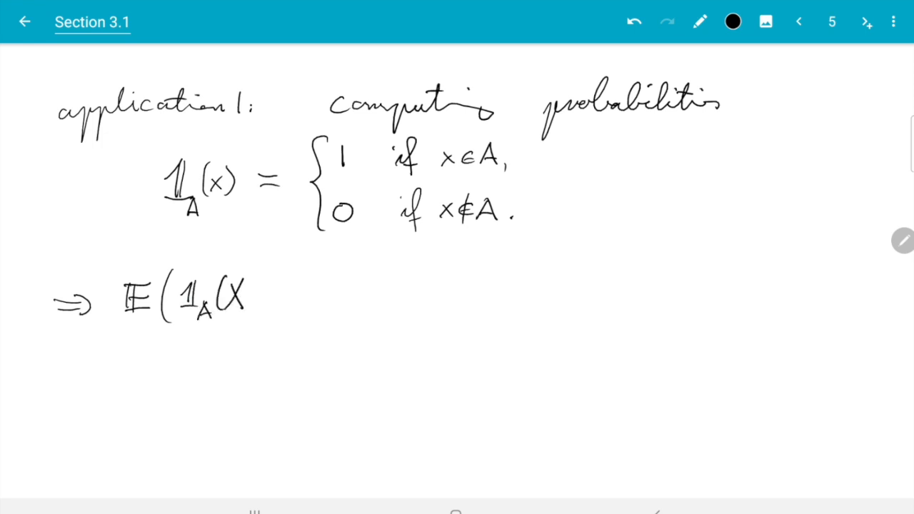
left_click_drag(236, 293, 307, 294)
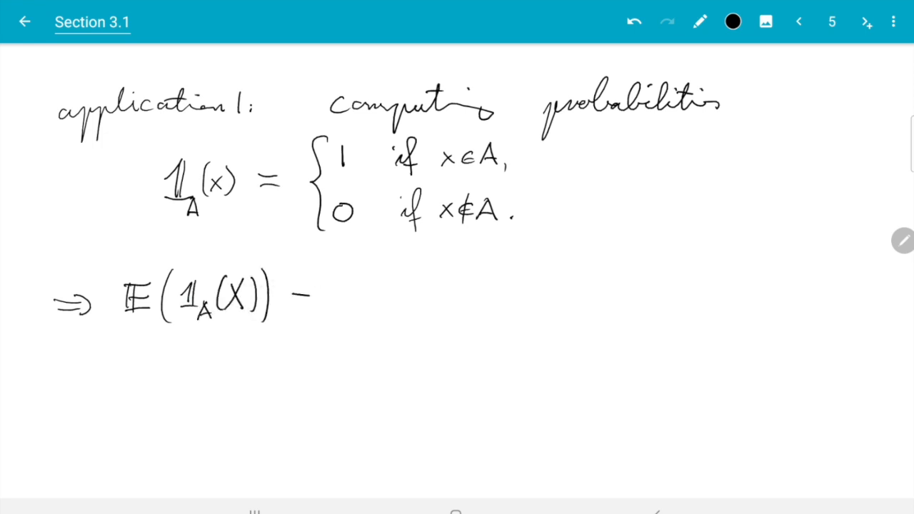
left_click_drag(297, 300, 317, 297)
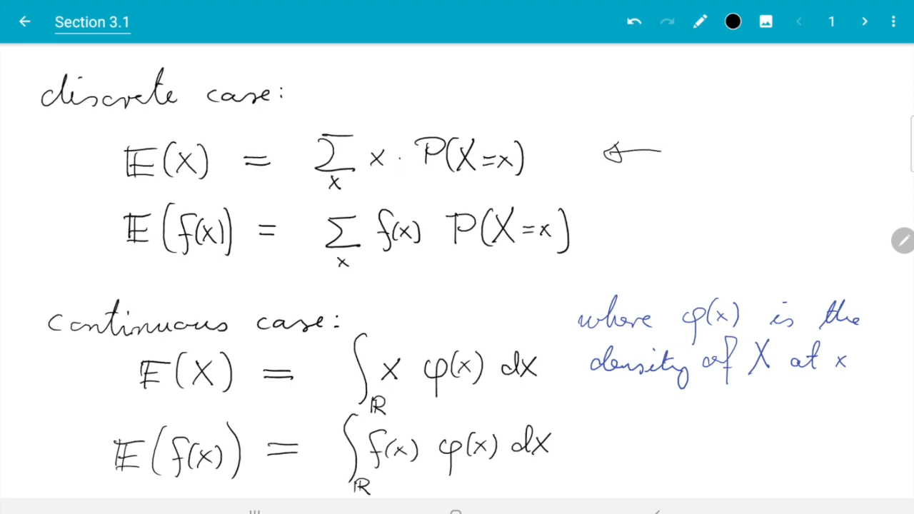
left_click(865, 21)
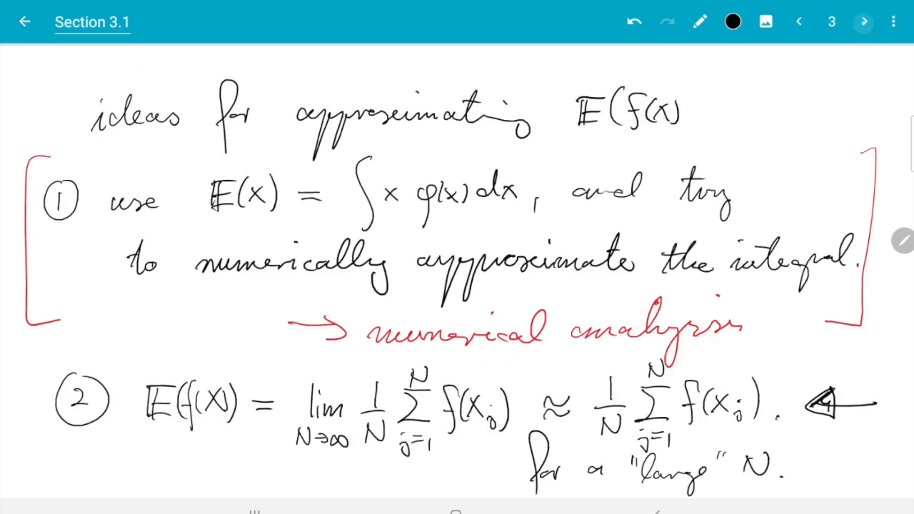
left_click(865, 21)
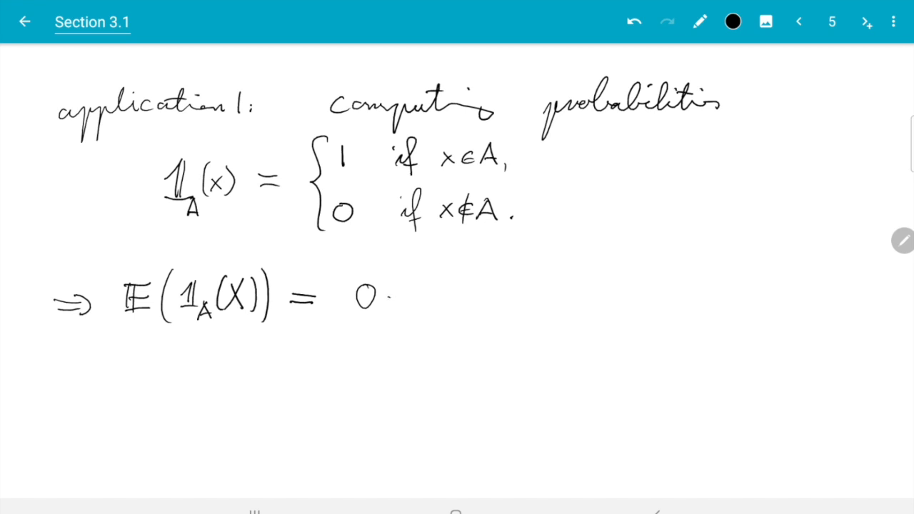
Write 0·P(1_A(X)=0) + 1·P(1_A(X)=1) and switch the ink to red.
left_click_drag(407, 297, 471, 300)
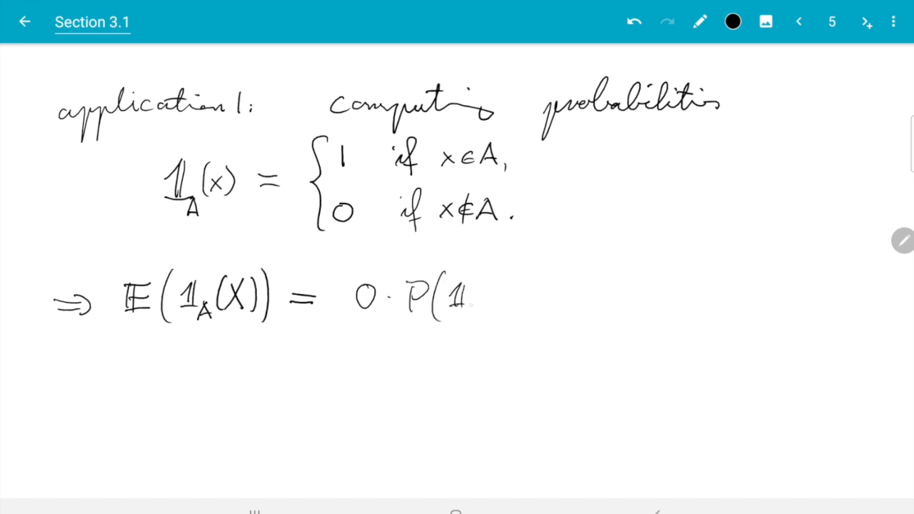
left_click_drag(471, 314, 536, 296)
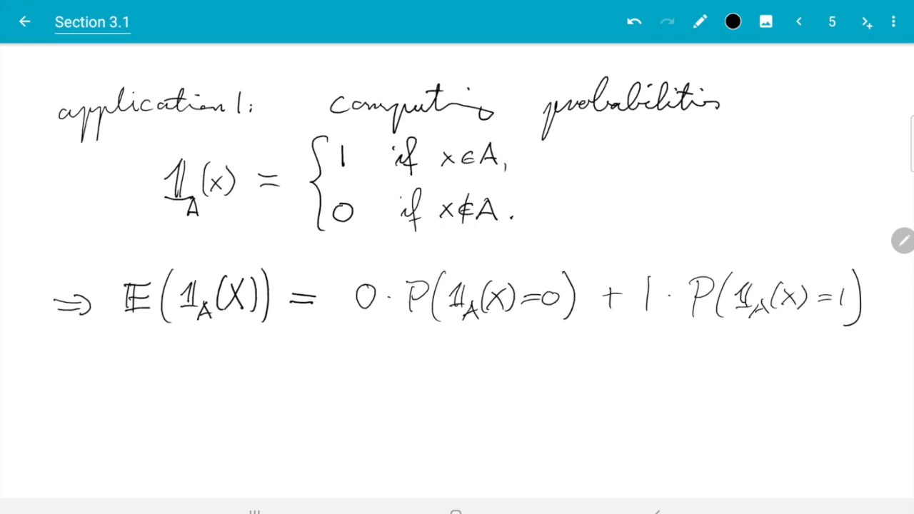
left_click(732, 21)
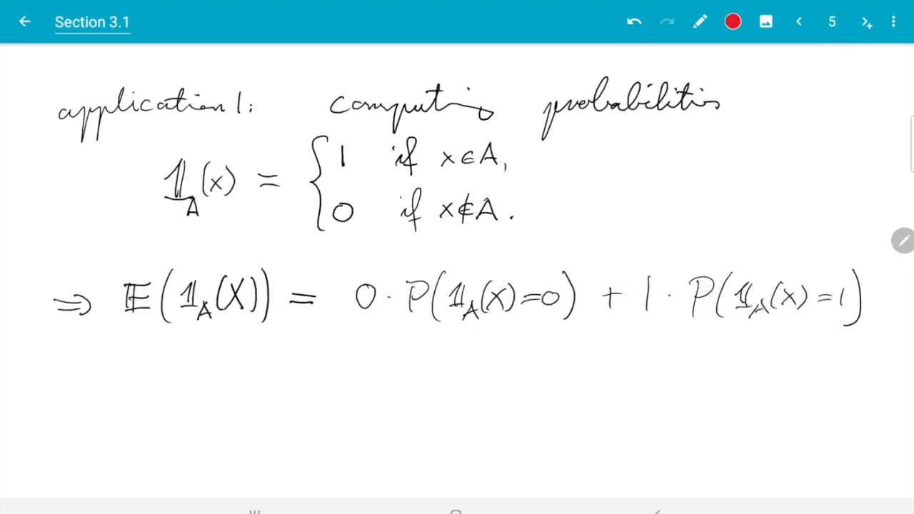
Strike through the zero term P(1_A(X)=0) in red, then return to black ink.
left_click_drag(414, 333, 564, 257)
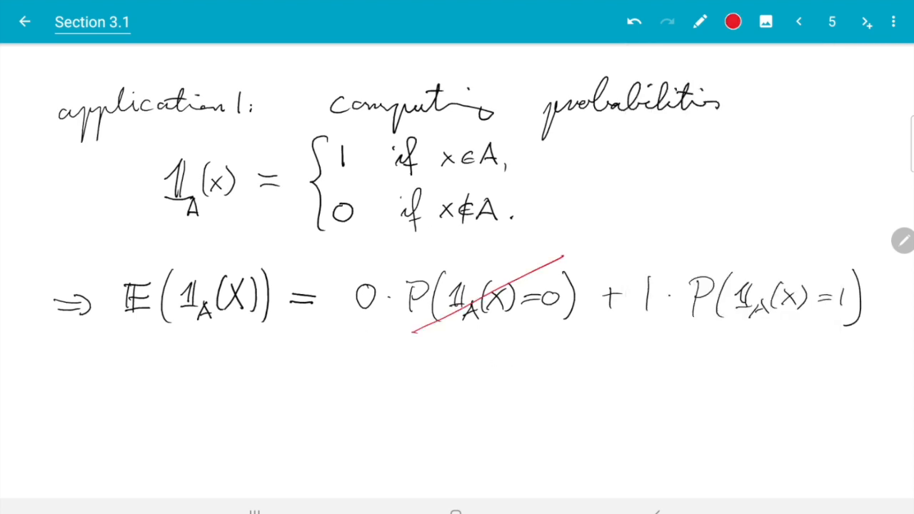
left_click(733, 22)
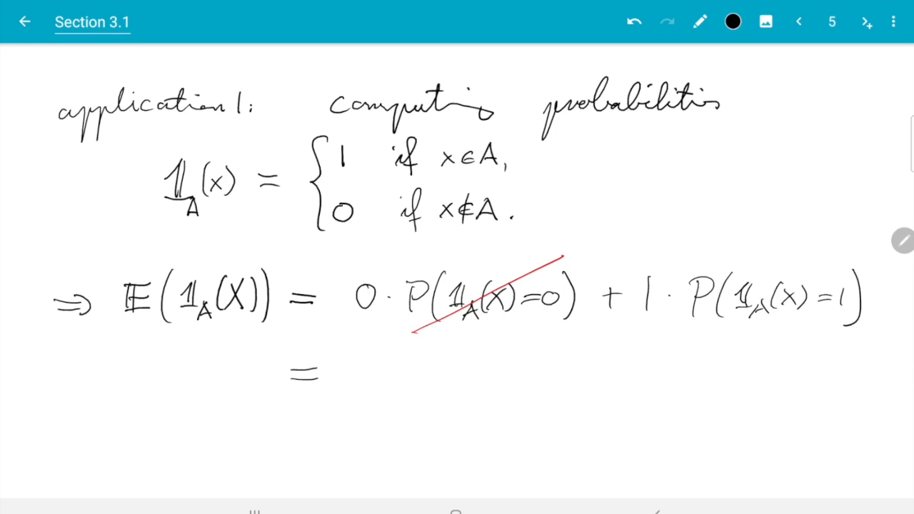
Conclude the line with = P(X∈A) and begin ⇒ P(X∈A) = E( beneath.
left_click_drag(657, 161, 575, 163)
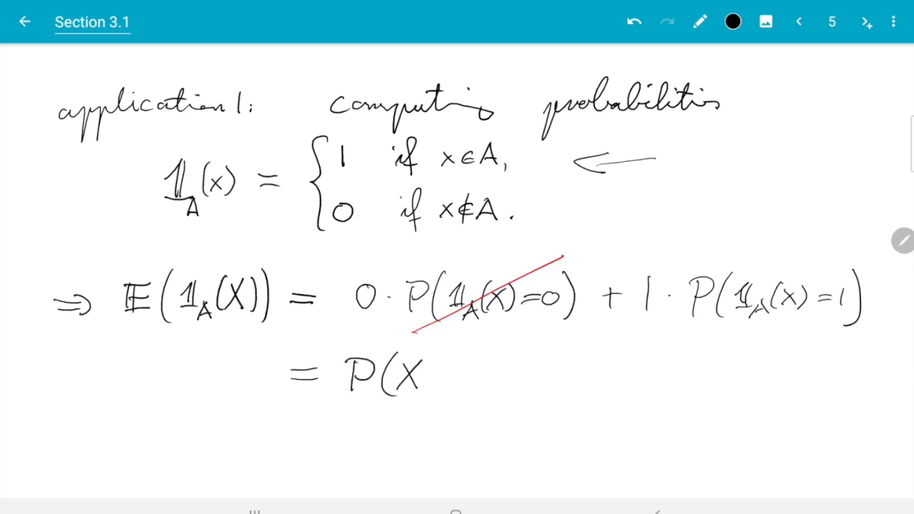
left_click_drag(429, 371, 471, 372)
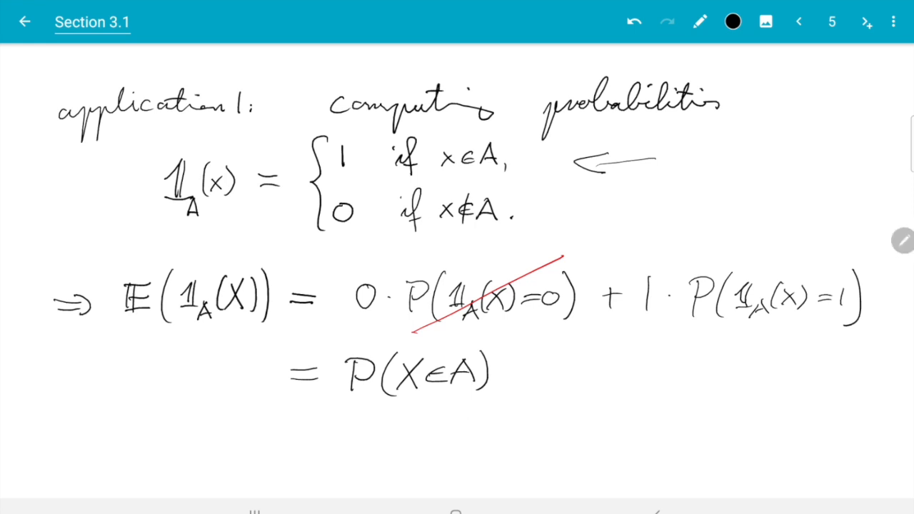
left_click_drag(65, 446, 86, 452)
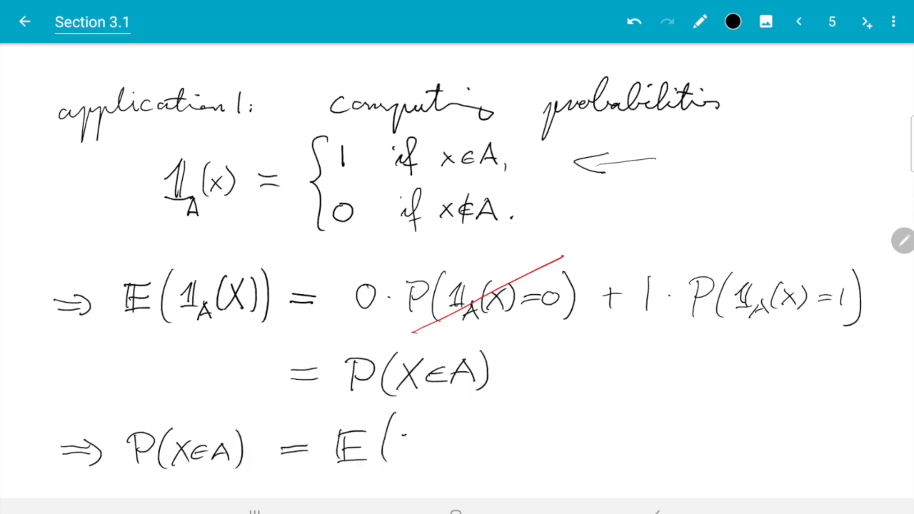
Complete the line as E(1_A(X)) ≈ (1/N) Σ_{j=1}^N 1_A(X_j).
left_click_drag(400, 440, 446, 457)
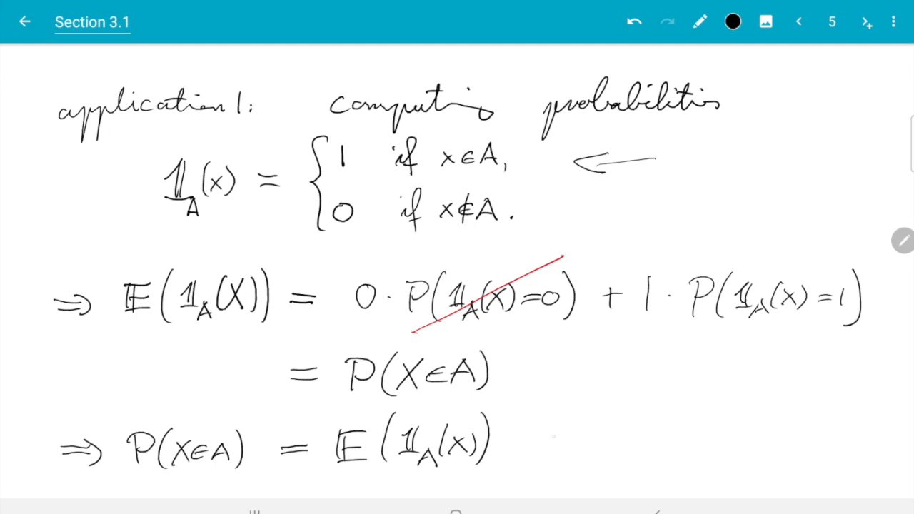
left_click_drag(525, 450, 550, 436)
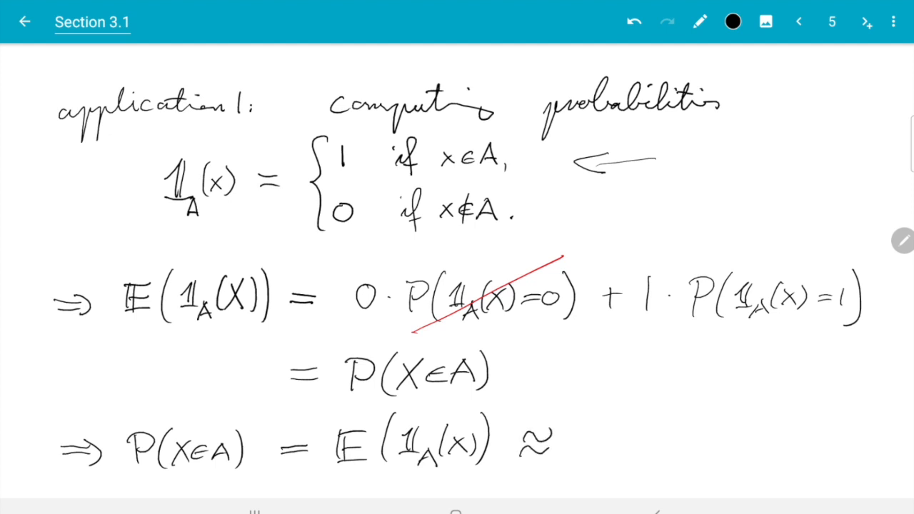
left_click_drag(586, 421, 586, 479)
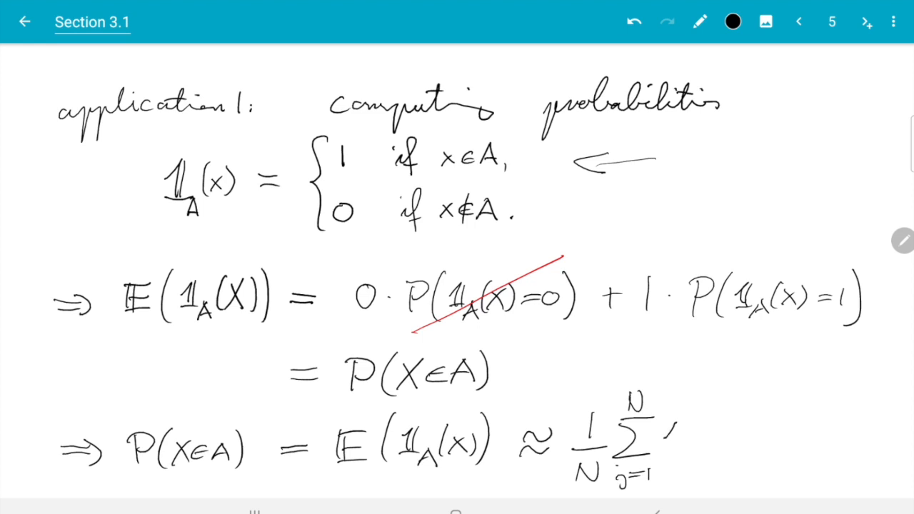
left_click_drag(664, 428, 675, 457)
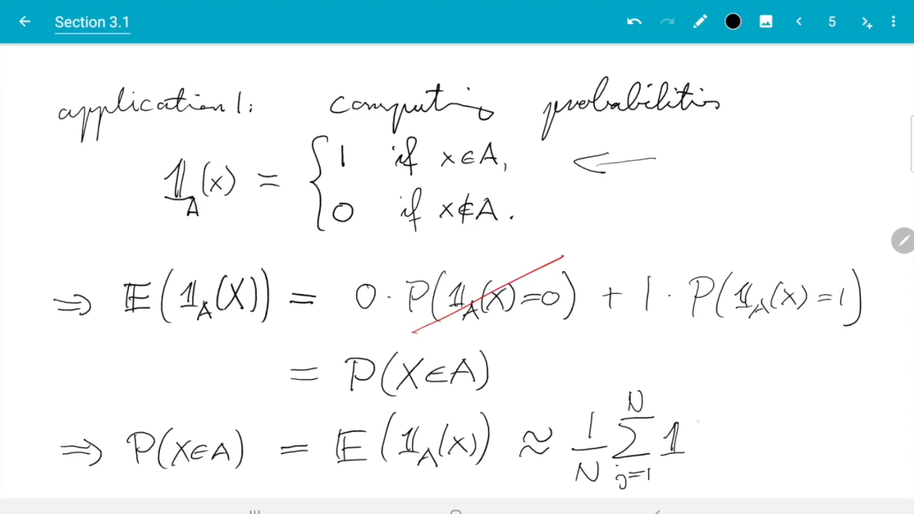
left_click_drag(686, 436, 735, 450)
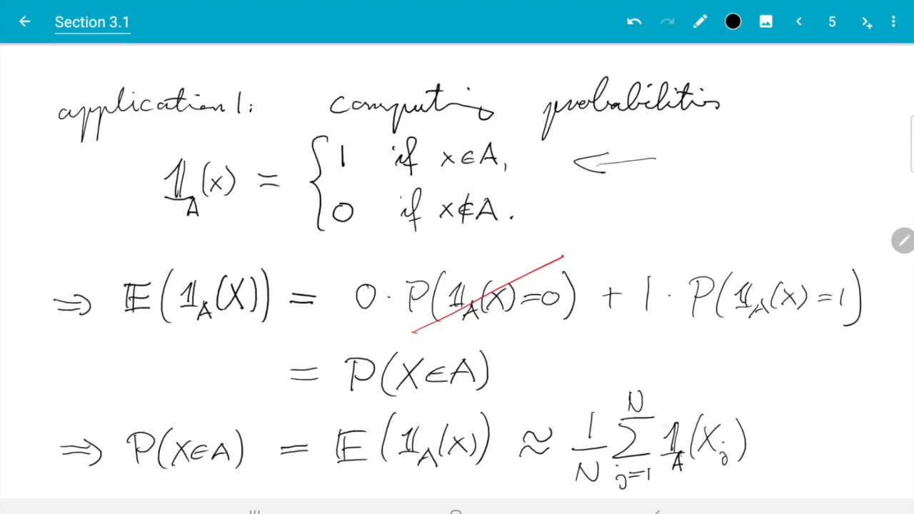
left_click(733, 22)
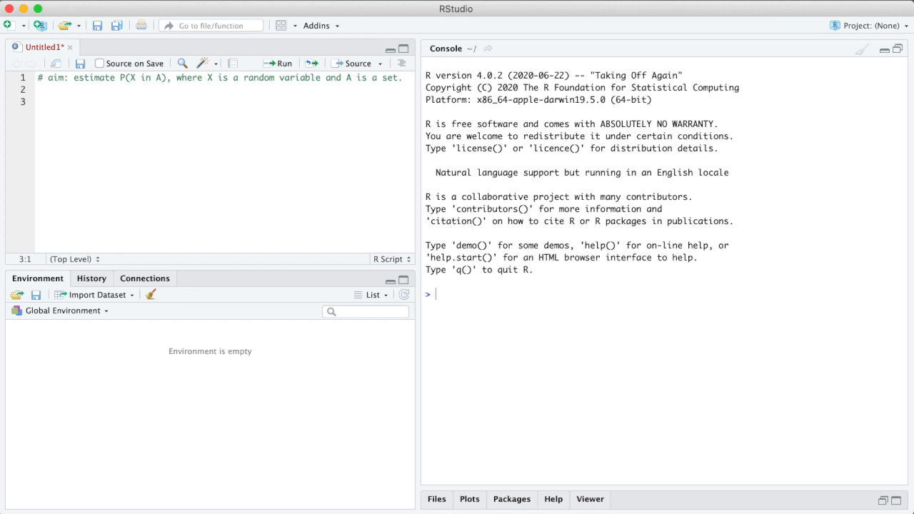
Add a script comment assuming X ~ N(0, 1) and A = [1, 2].
type("# assu")
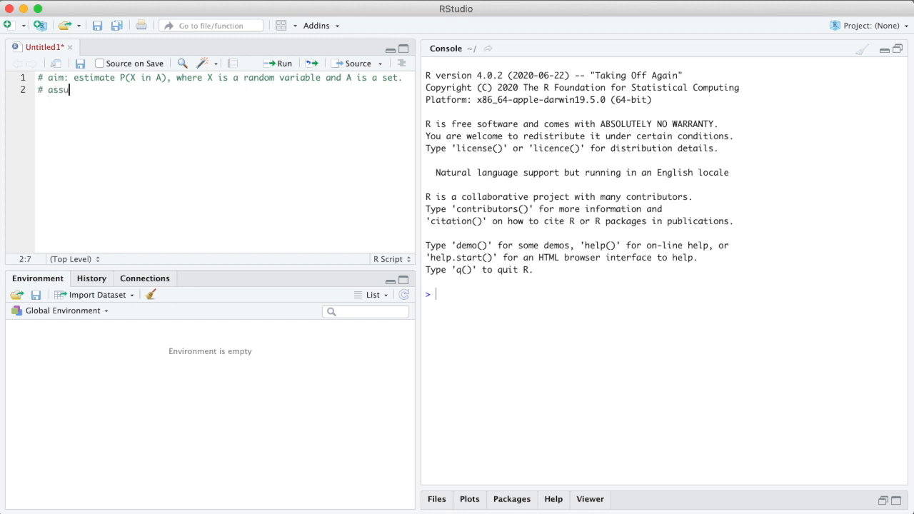
type("me X ~ N")
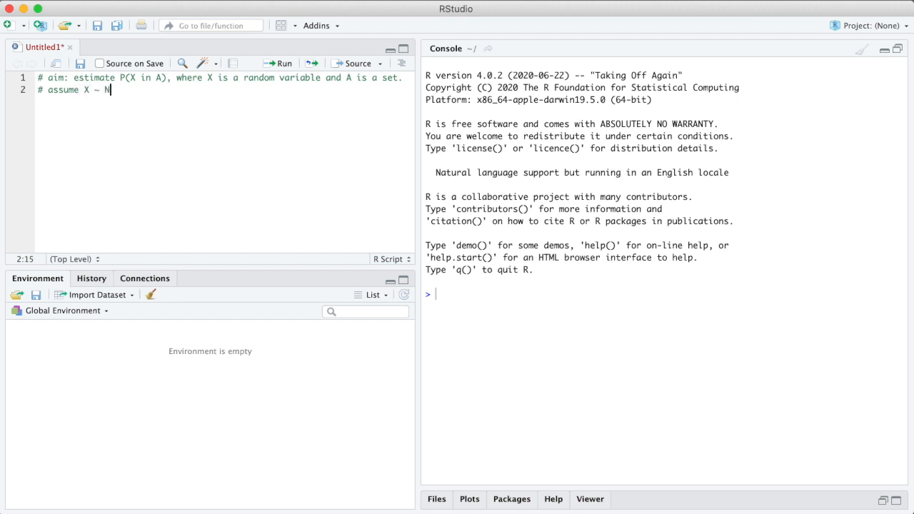
type("(0, 1)")
type("# let A = [")
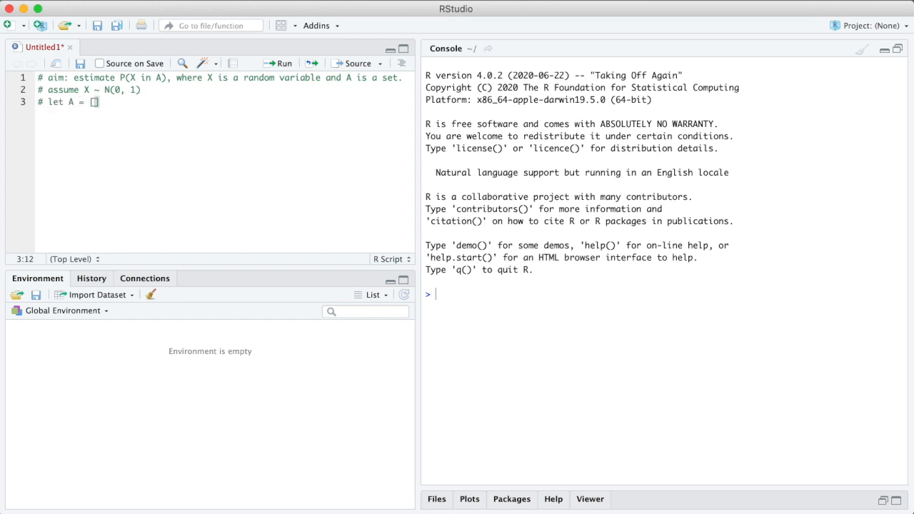
type("[1, 2]")
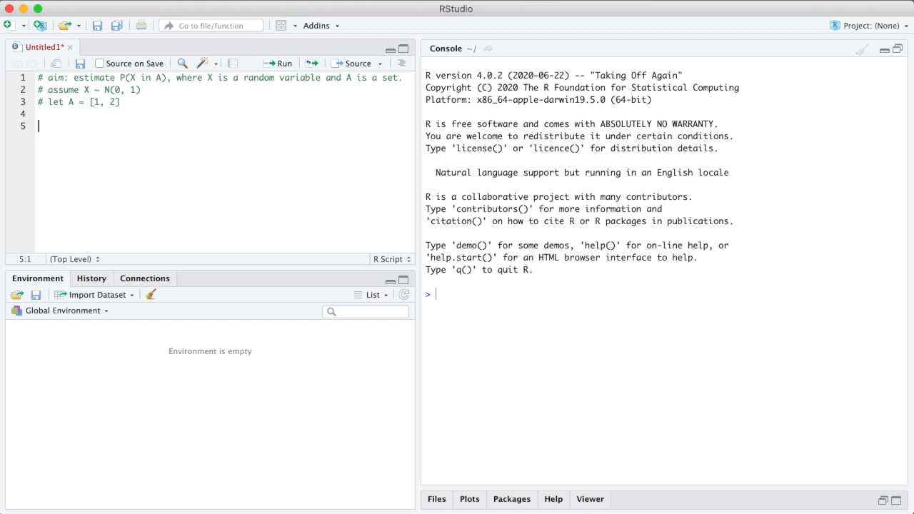
Define N <- 1e6 and simulate X <- rnorm(N).
type("N")
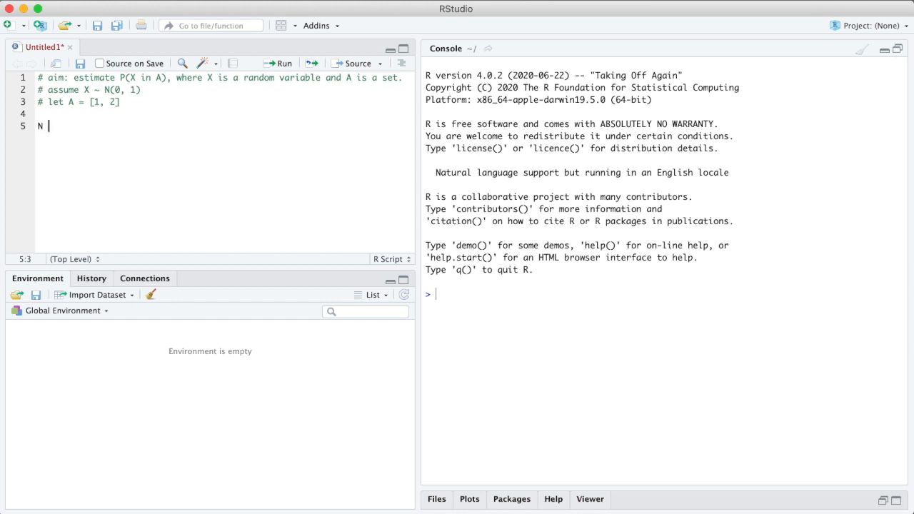
type("<- 1")
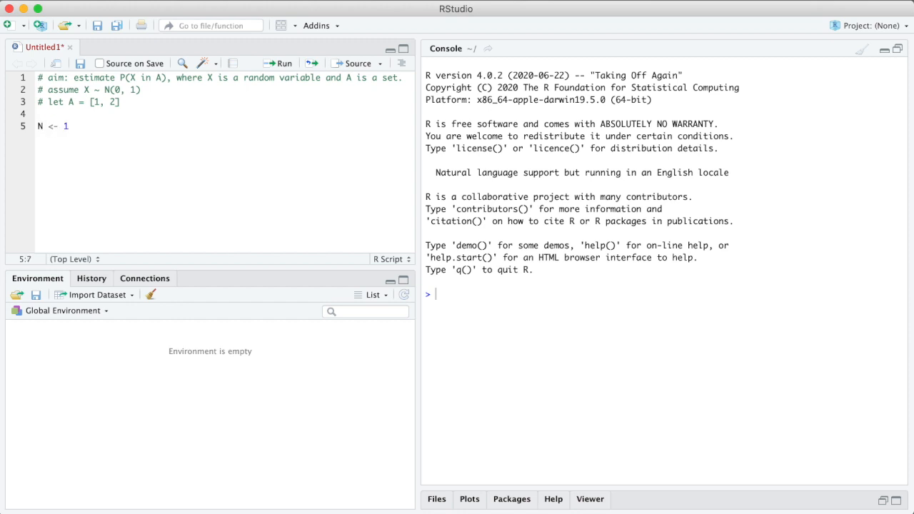
type("e6")
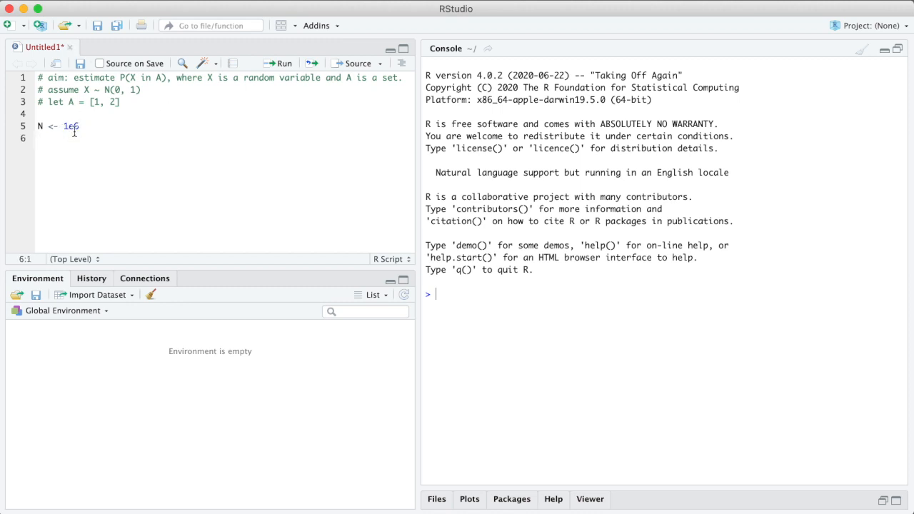
type("X <- rnor")
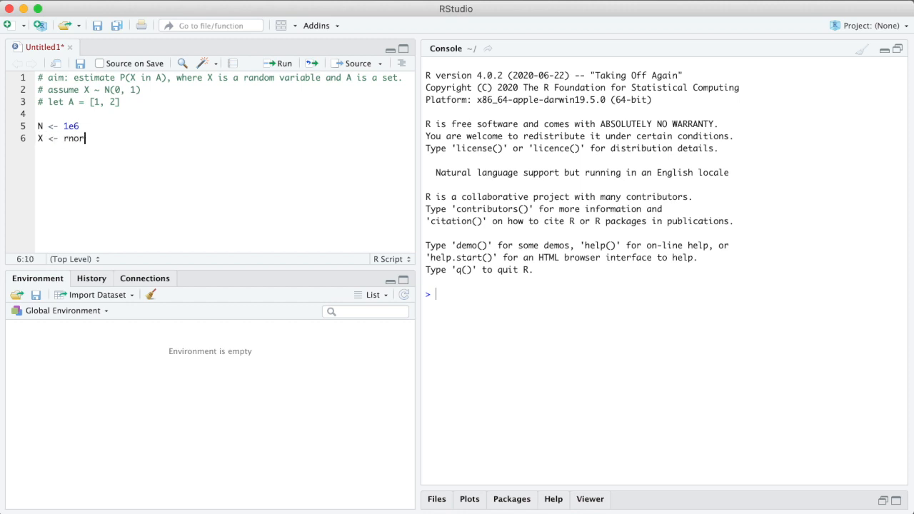
type("m(N)")
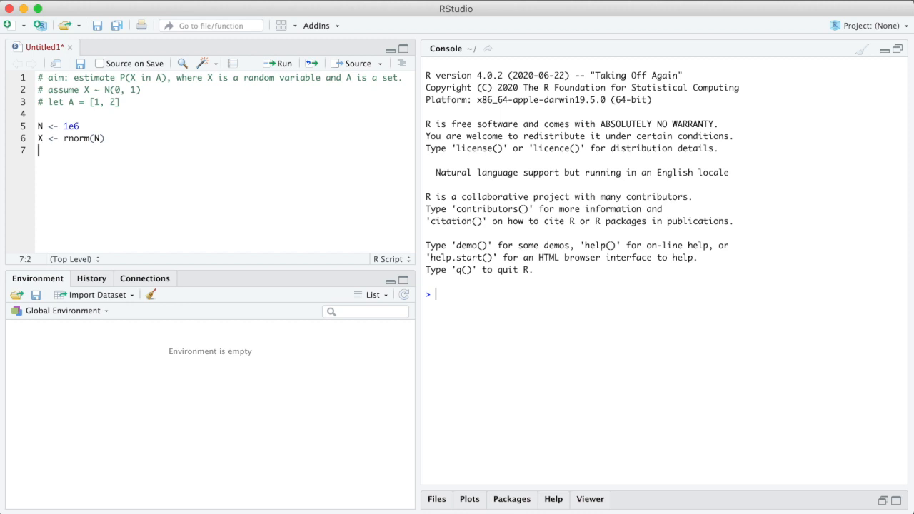
Code the indicator f.of.X <- ifelse(X >= 1 & x <= 2, 1, 0).
type("f.of.")
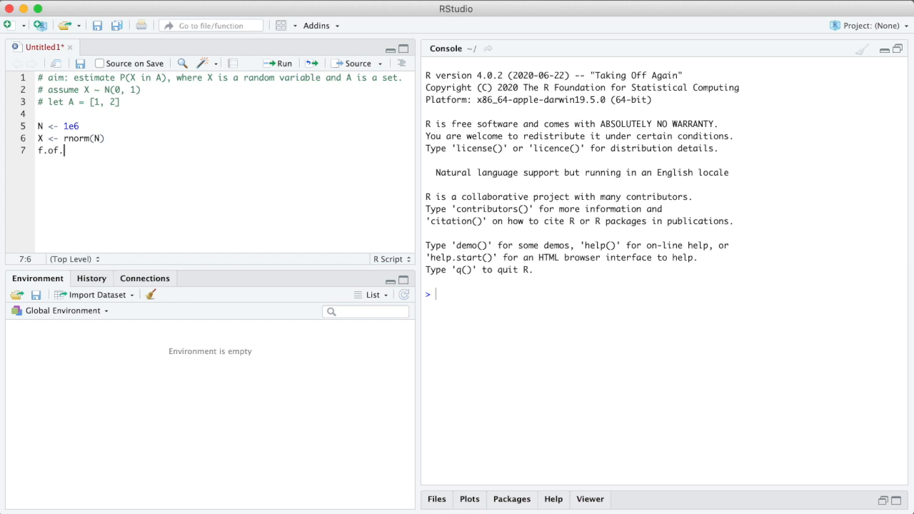
type("X <-")
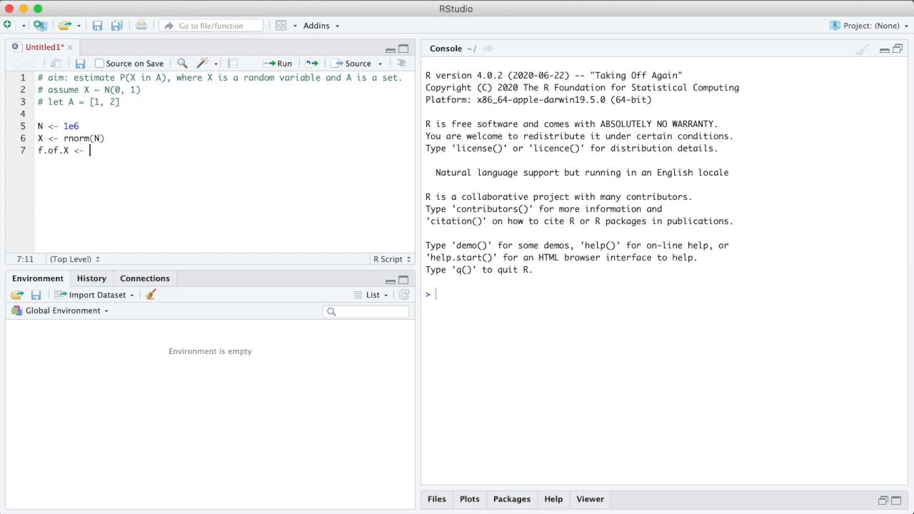
type("if")
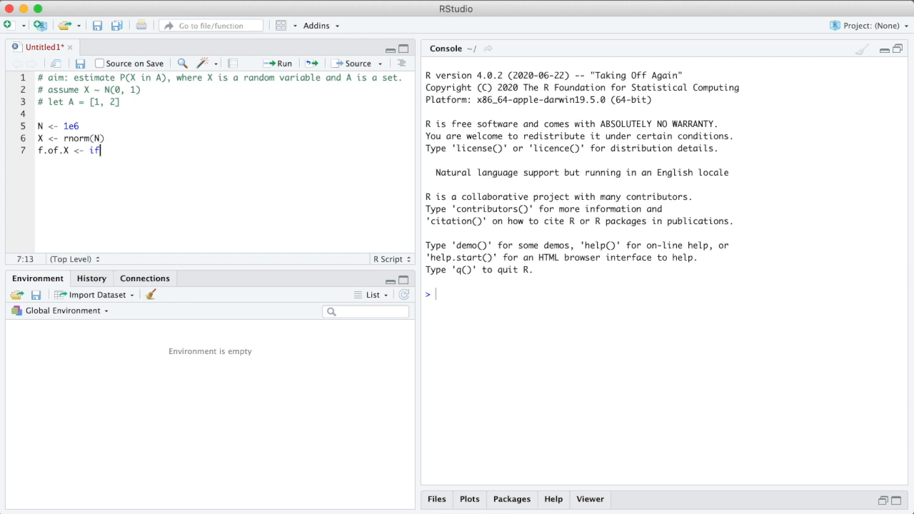
type("else()")
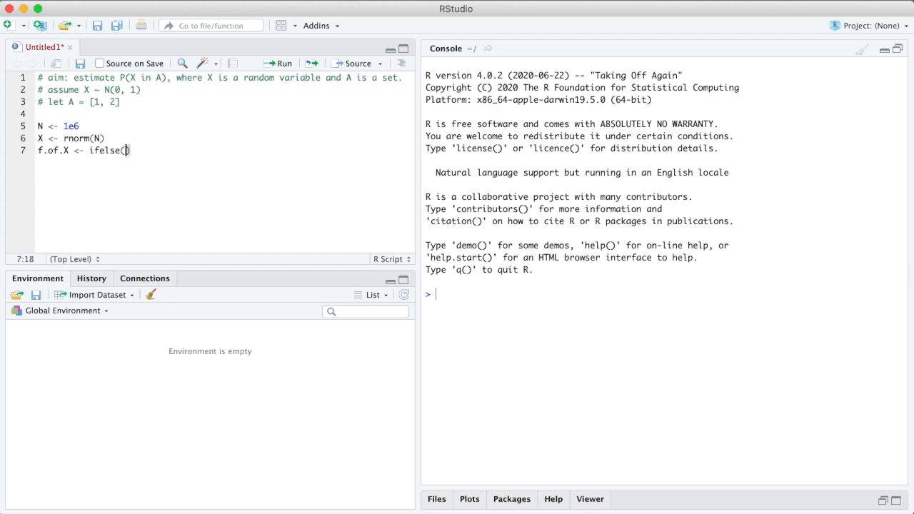
type("X")
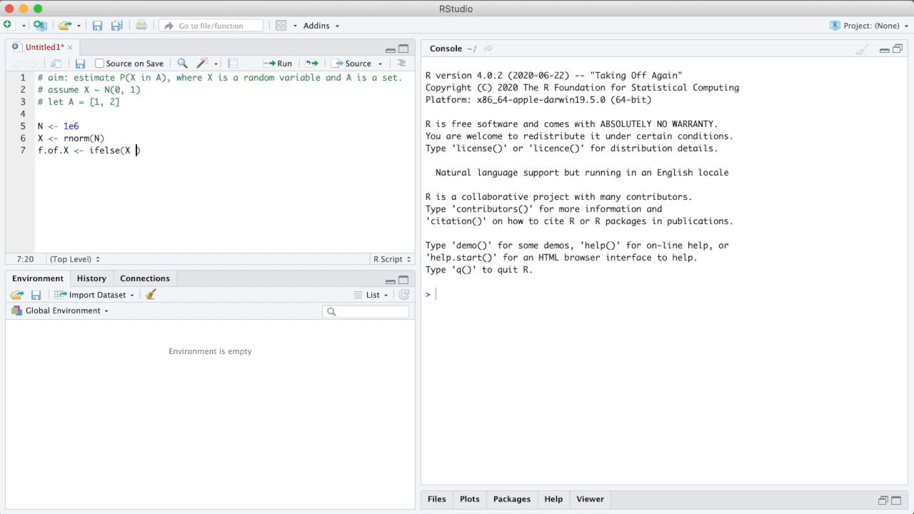
type(">=")
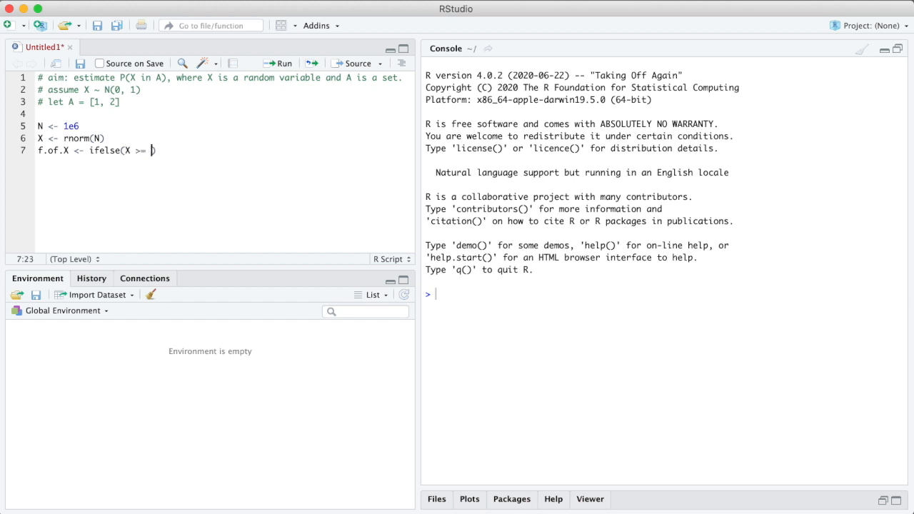
type("1 & x <=")
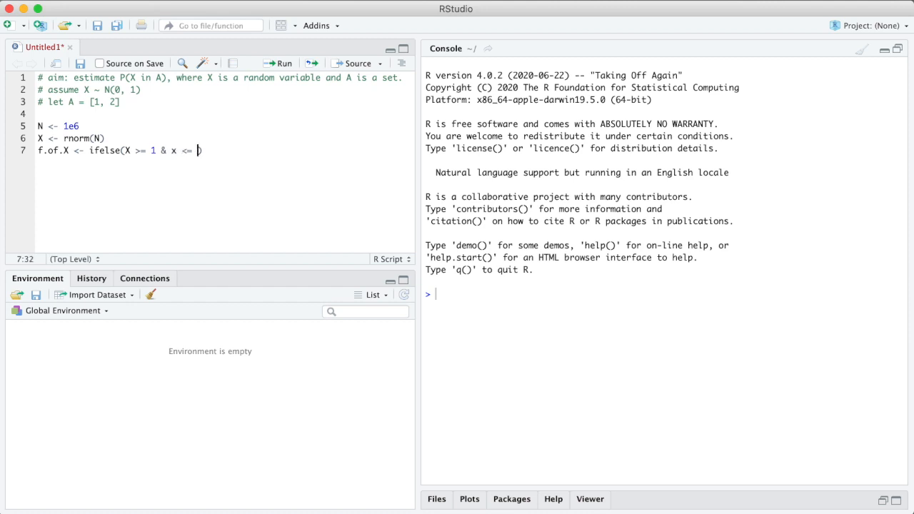
type("2,")
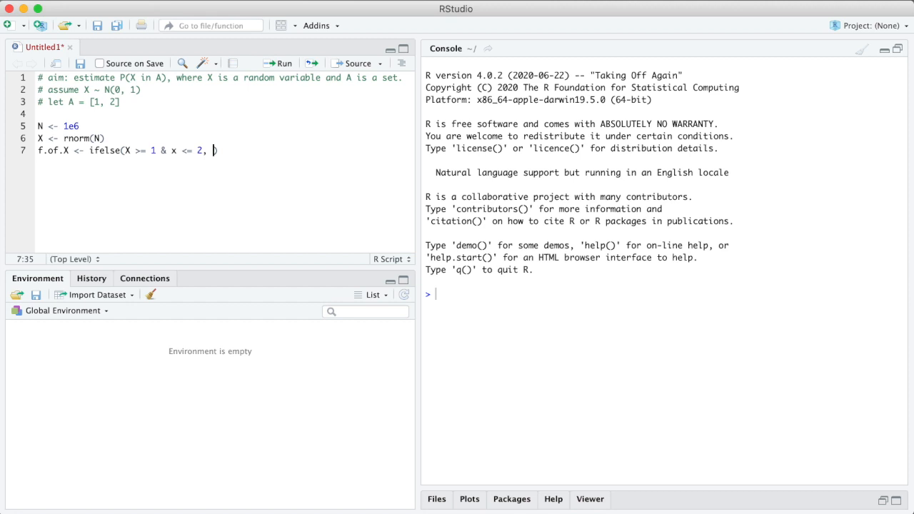
type("1,")
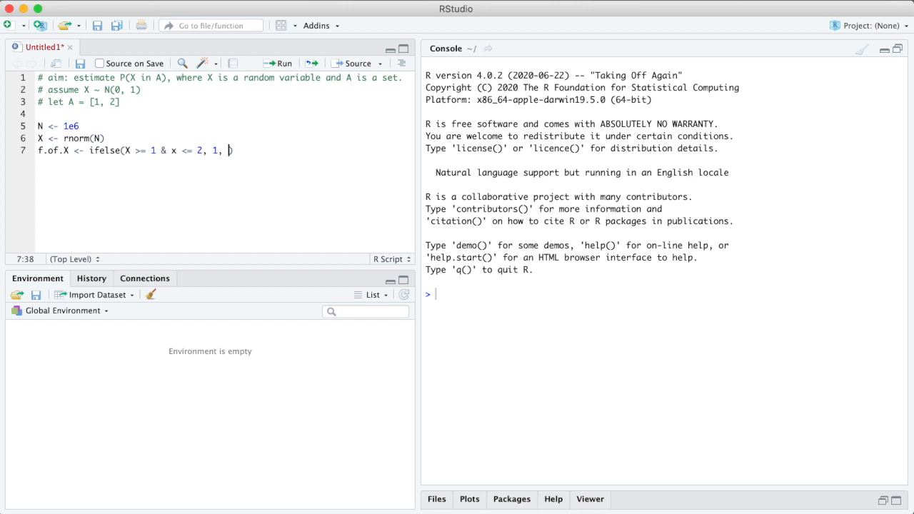
type("0")
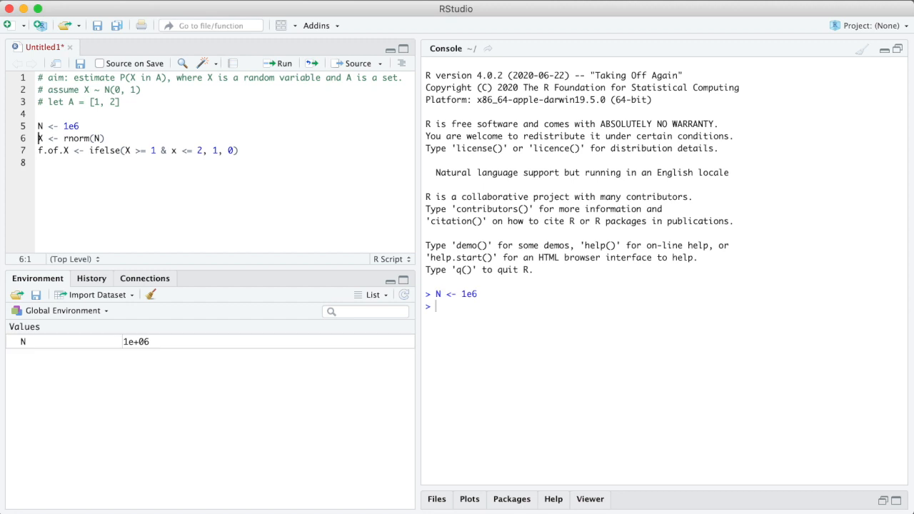
Run the simulation lines, note the object 'x' not found error, and change x to X.
key("Return")
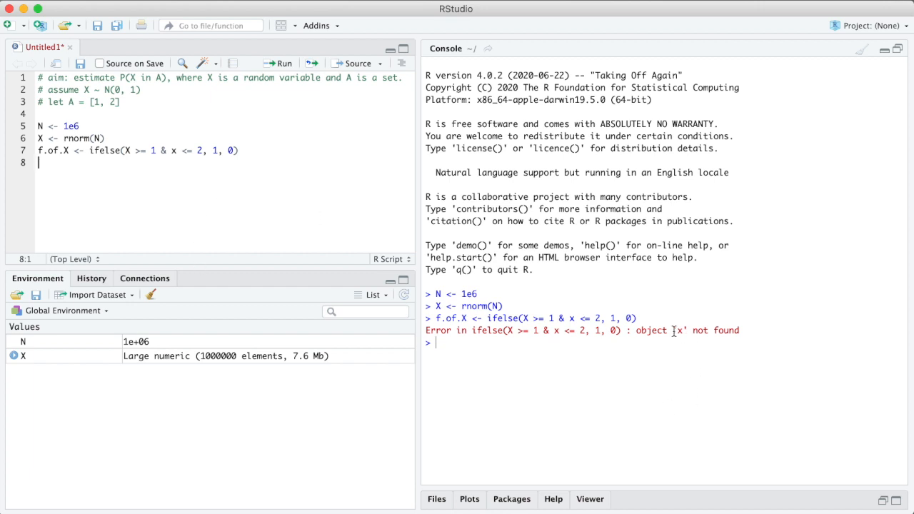
left_click_drag(634, 330, 714, 330)
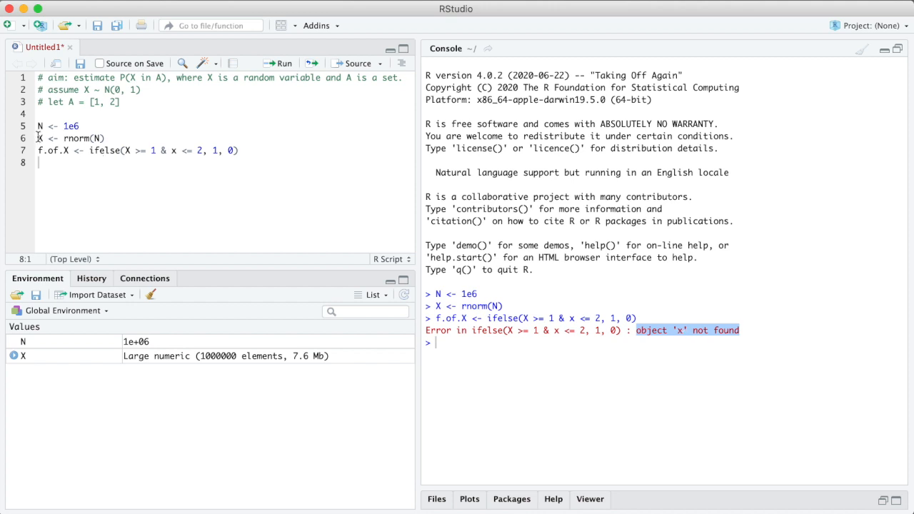
mouse_move(39, 138)
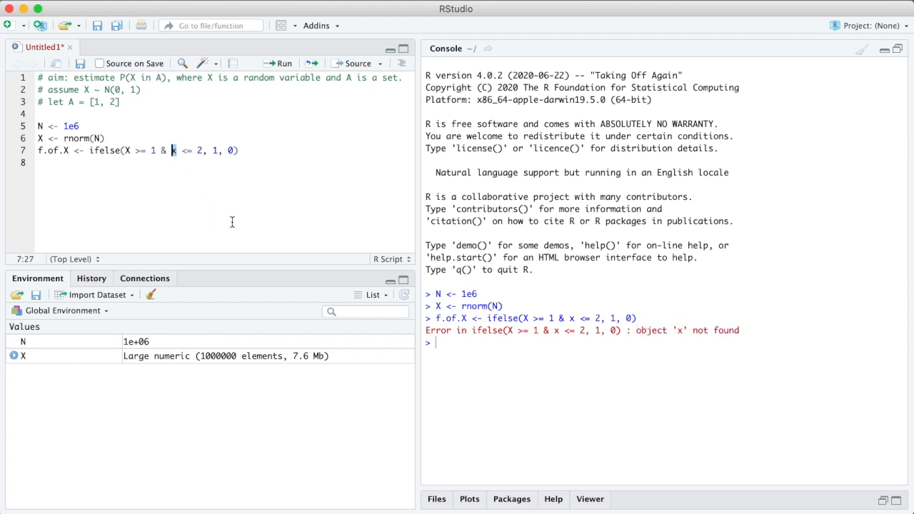
type("X")
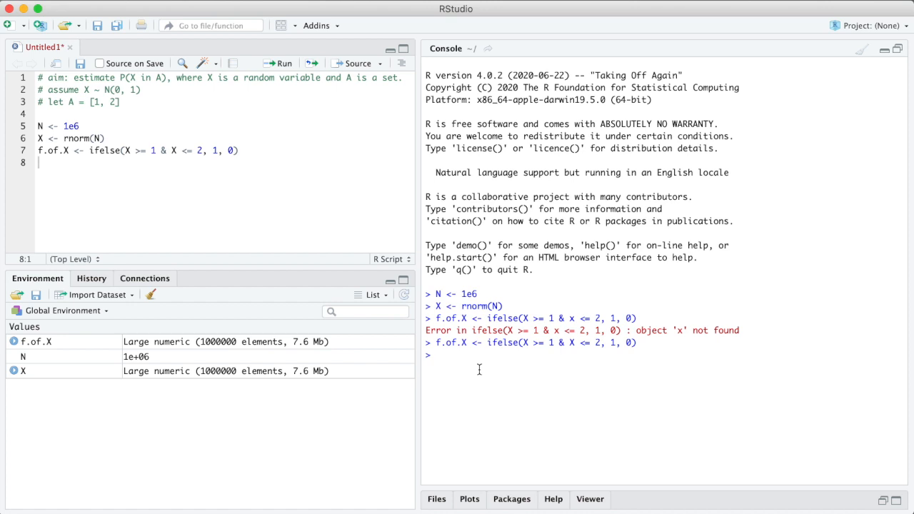
Print X[1:10] and f.of.X[1:10] in the console.
type("X[1:10")
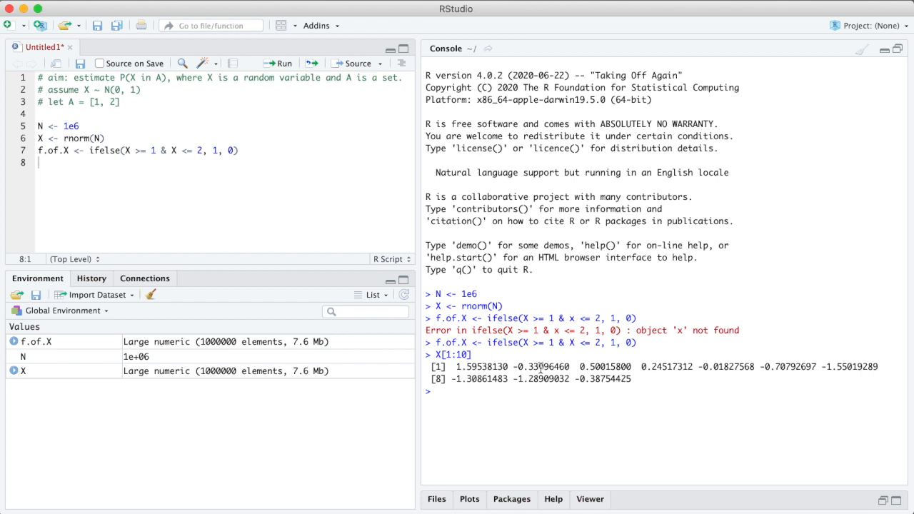
type("f.of")
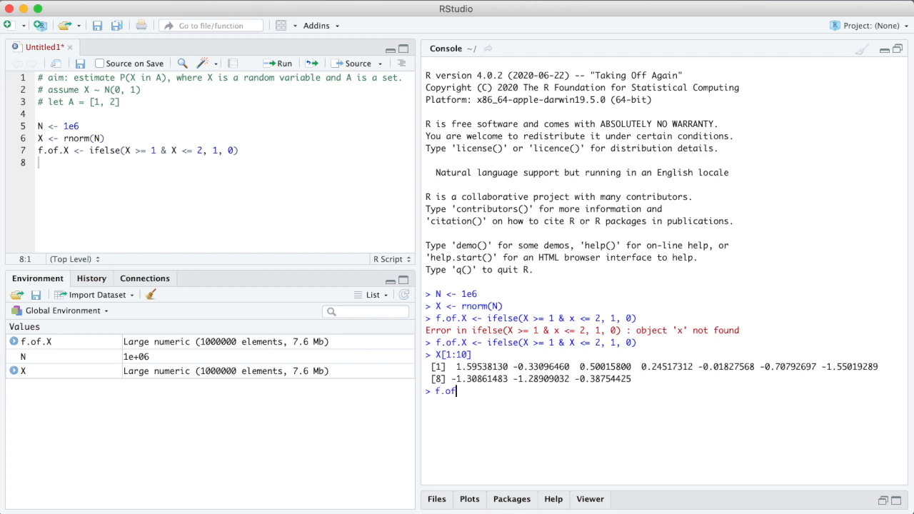
type(".X[1:10]")
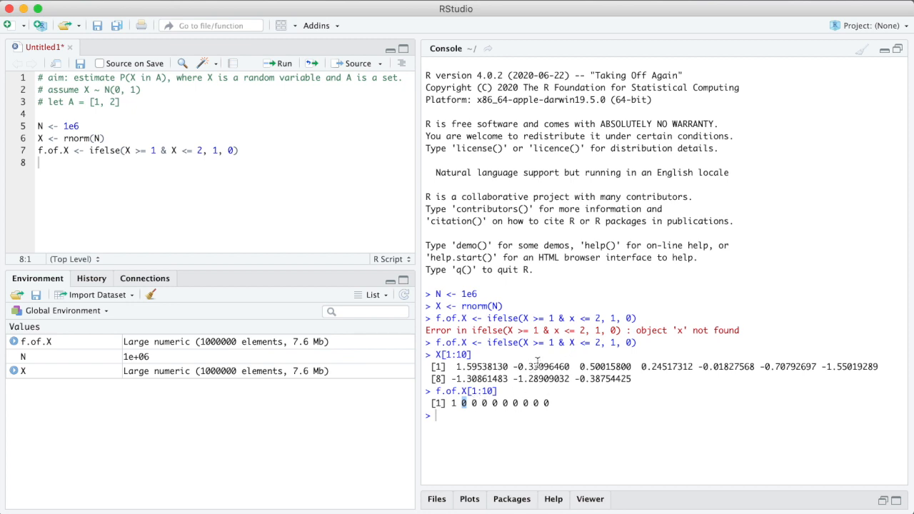
mouse_move(600, 386)
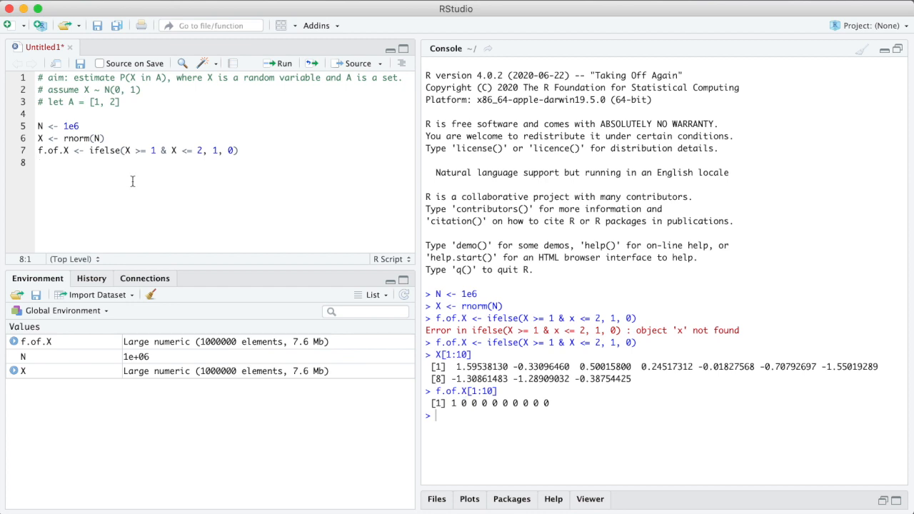
Add mean(f.of.X) as the final script line to estimate P(X in A).
type("mean")
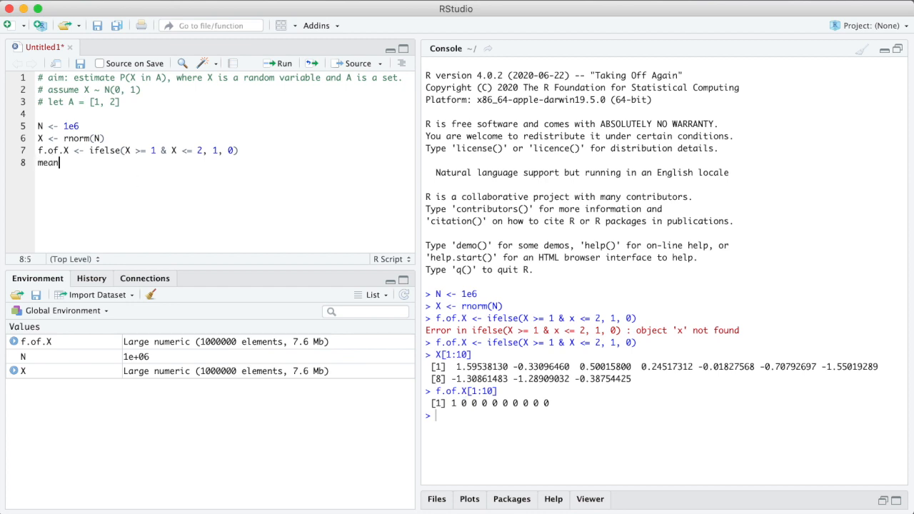
type("()")
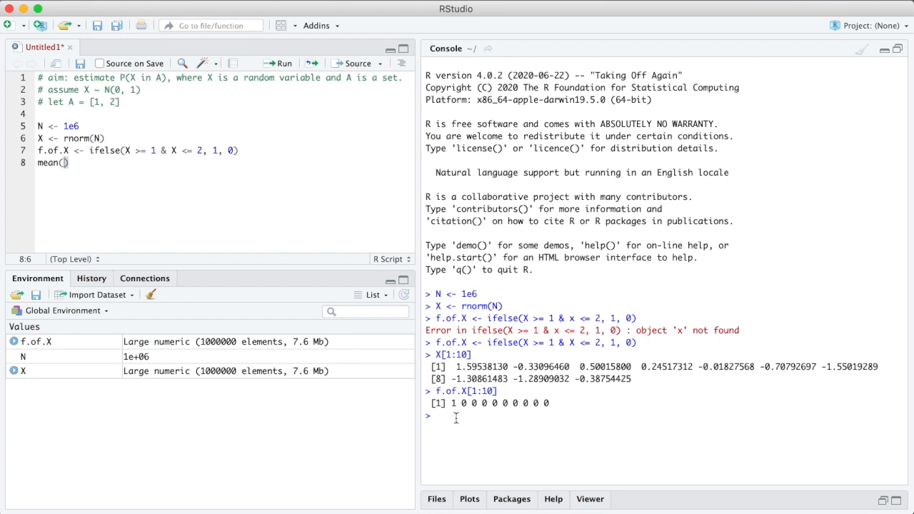
type("f.of")
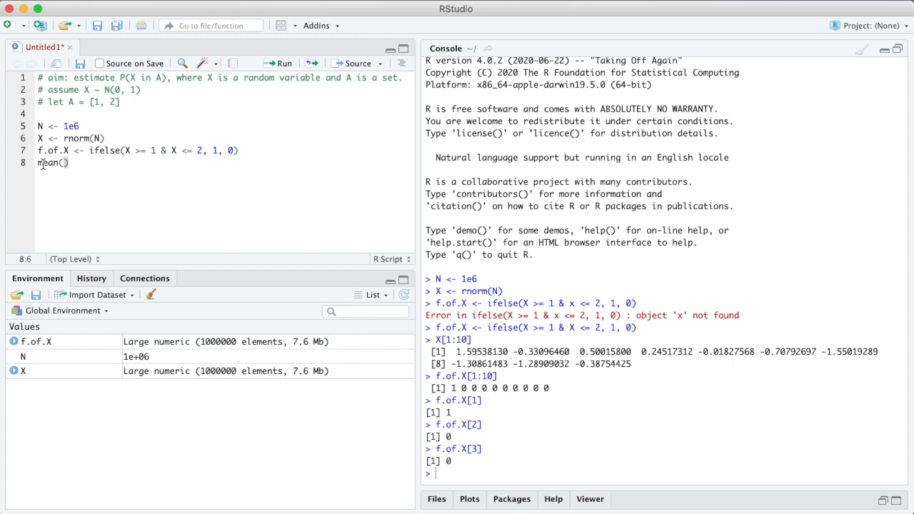
type("f.of.X")
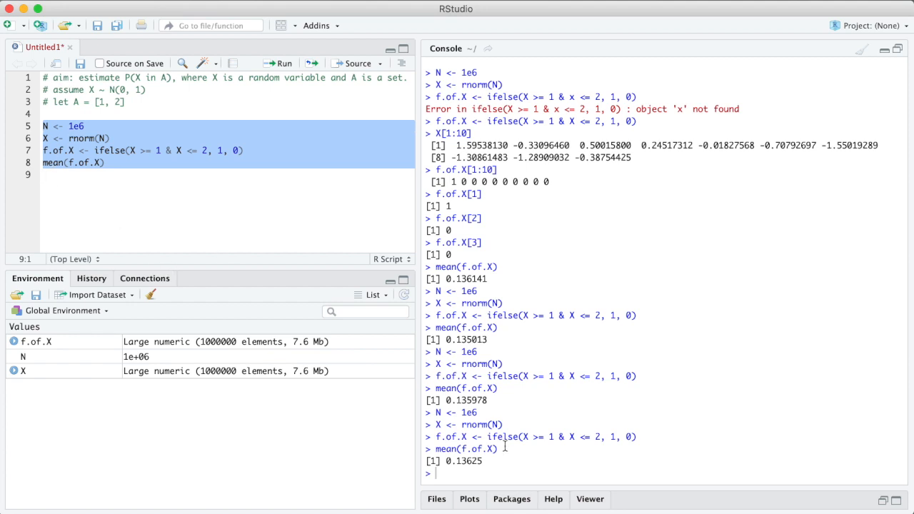
left_click(862, 48)
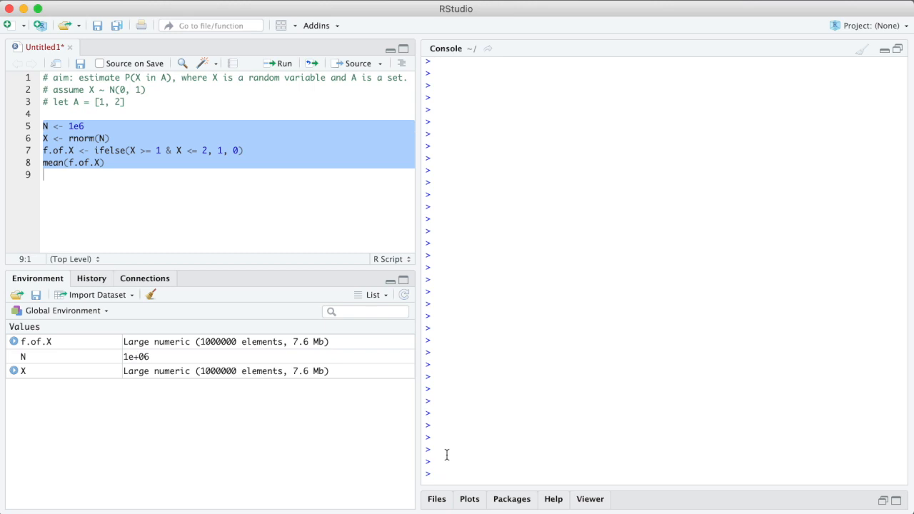
Compute pnorm(2) - pnorm(1) = 0.1359051, then rerun script lines 5–8, estimating 0.135341.
type("pnorm(2")
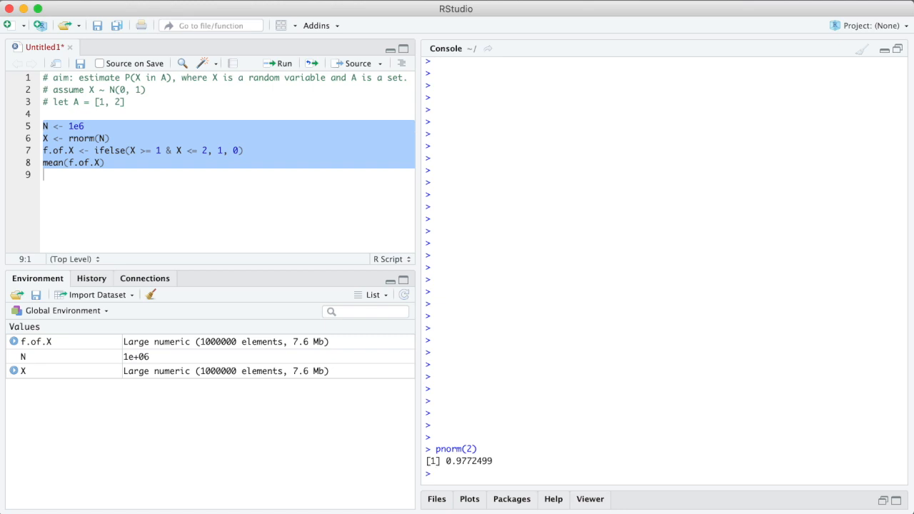
left_click(96, 101)
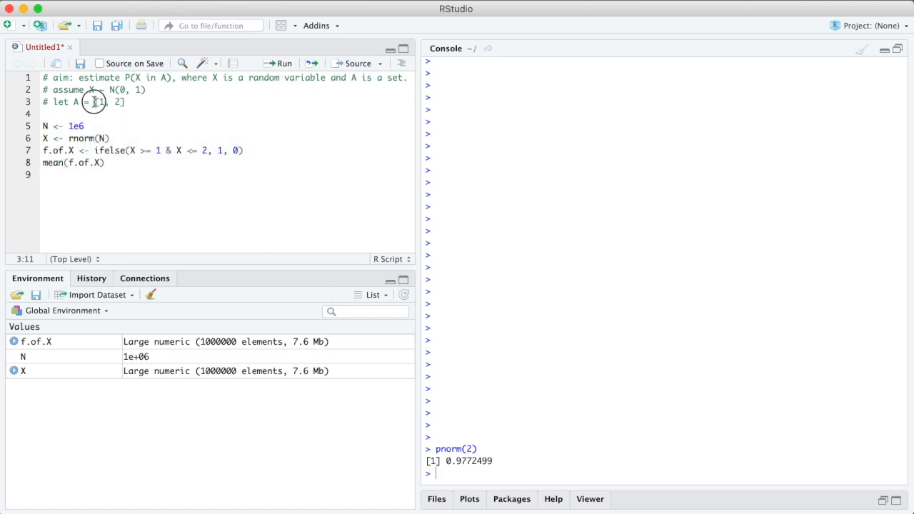
left_click_drag(94, 102, 123, 102)
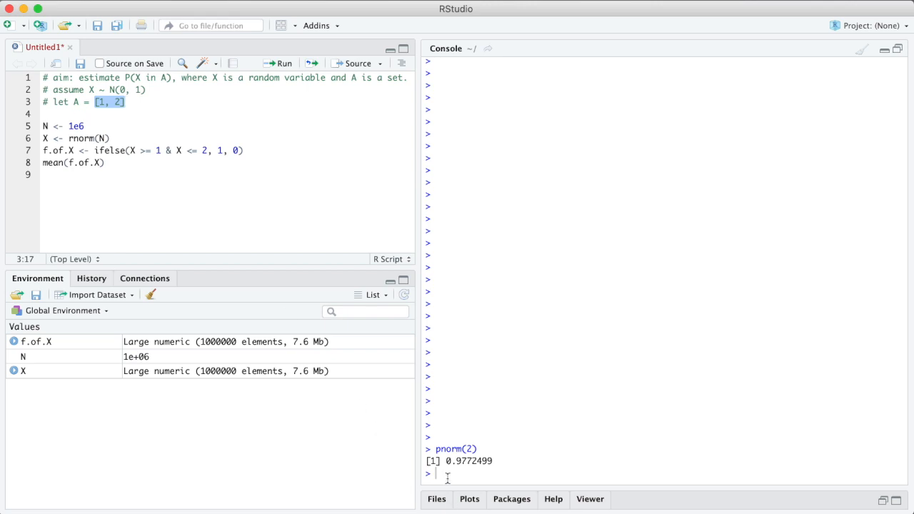
type("pnorm(2) -")
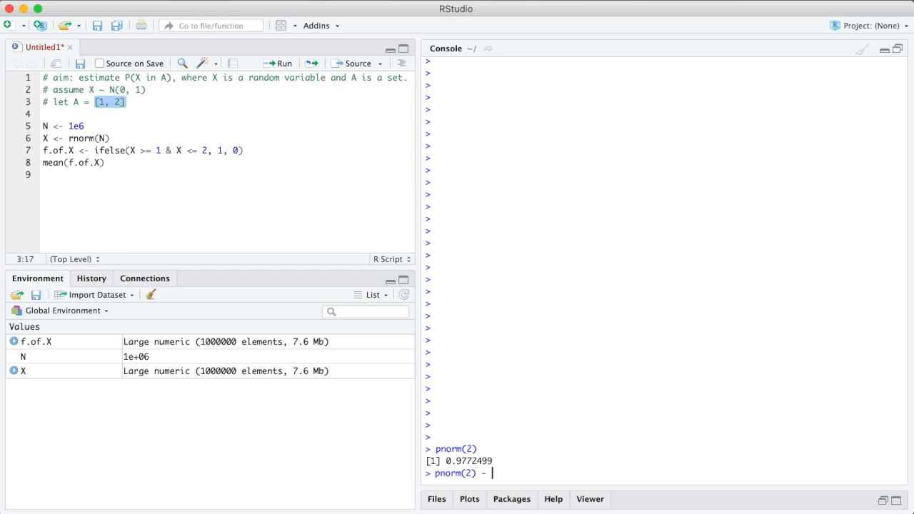
type("pnorm(1)")
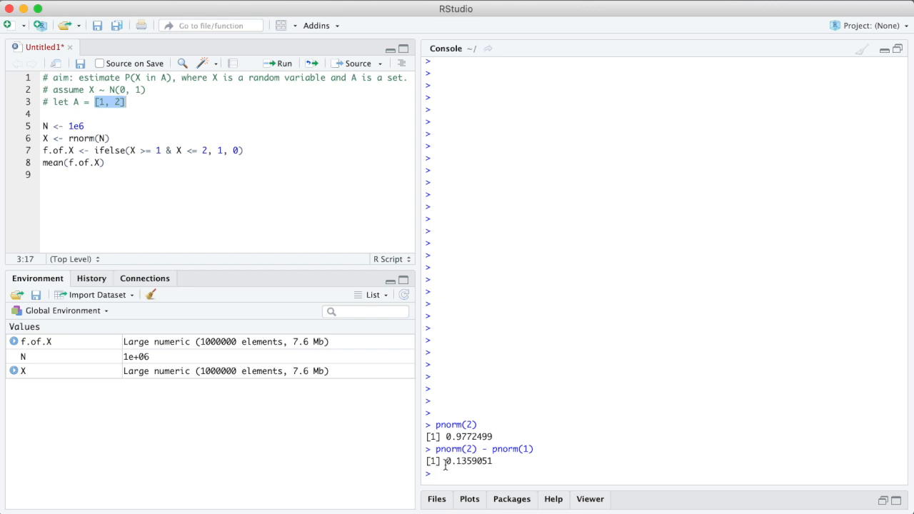
left_click_drag(43, 126, 104, 162)
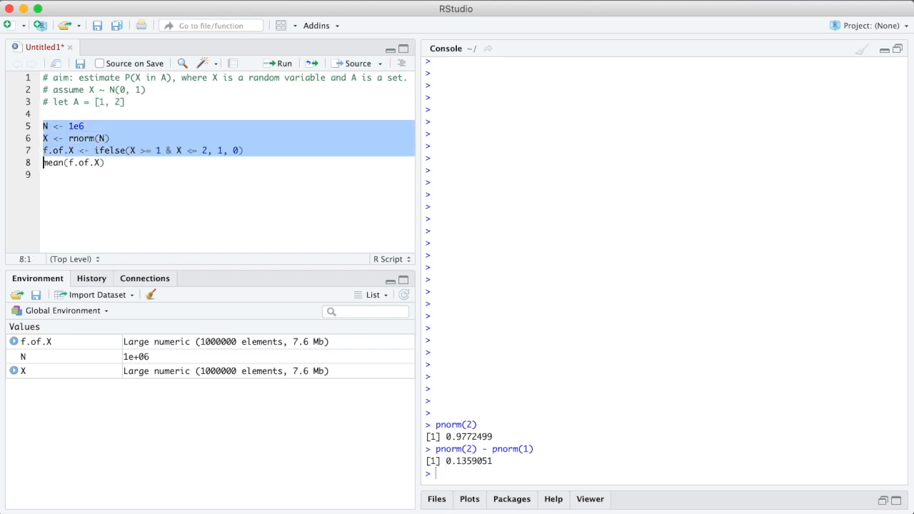
left_click(284, 64)
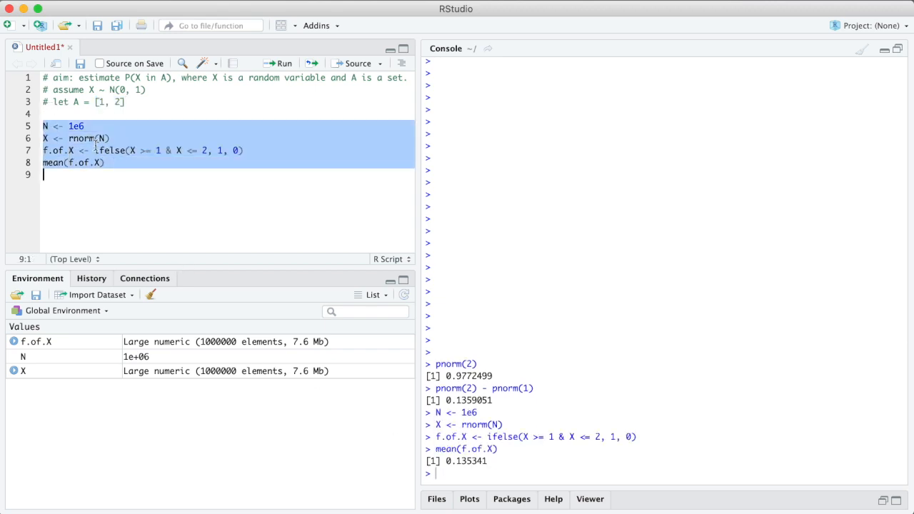